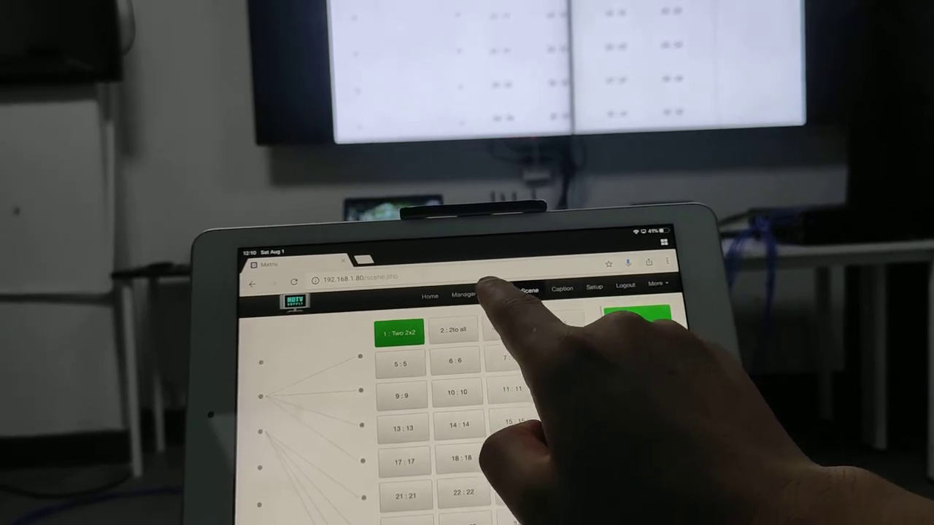
Step: Switch from the scene preset grid to the Manager page of the controller WebGUI
{"action": "left_click", "coordinate": [467, 295]}
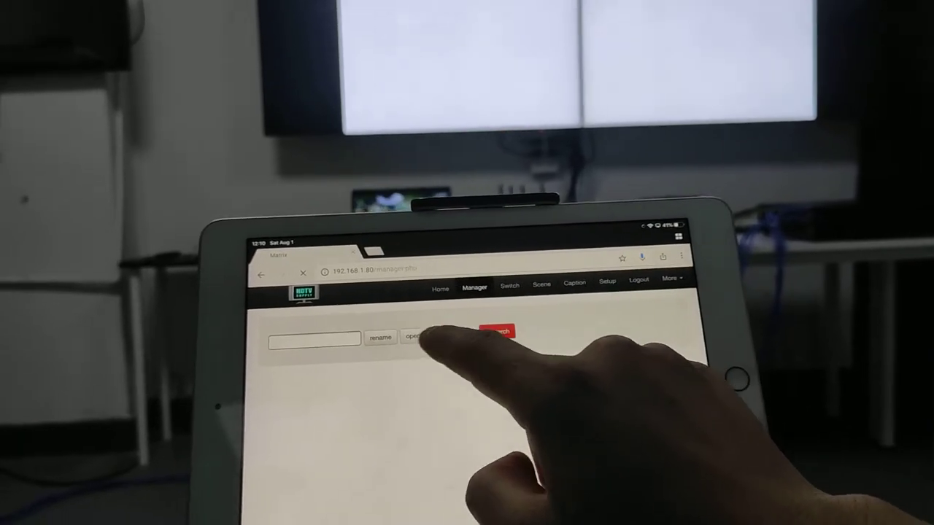